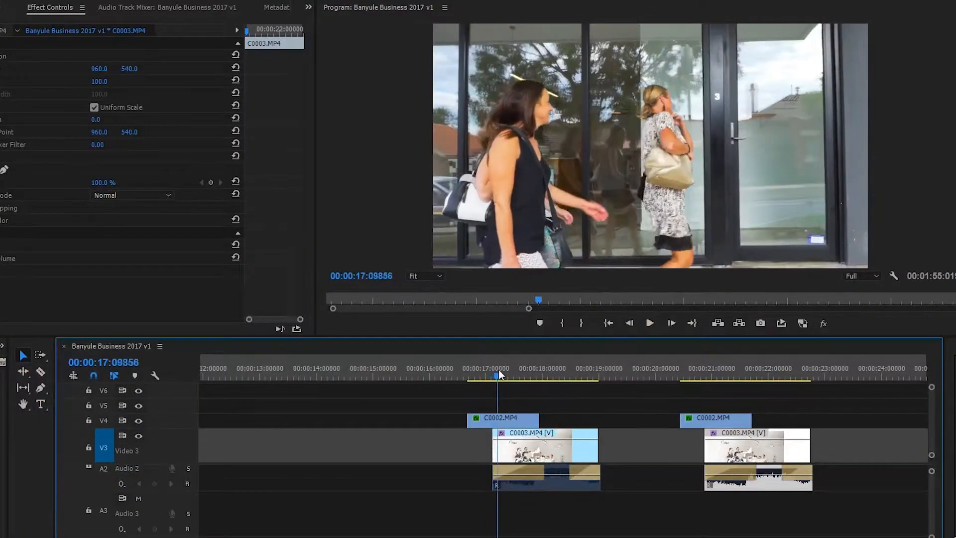
Scrub back and forth across the C0002-to-C0003 cut to locate the passing pole
drag(498, 377, 514, 377)
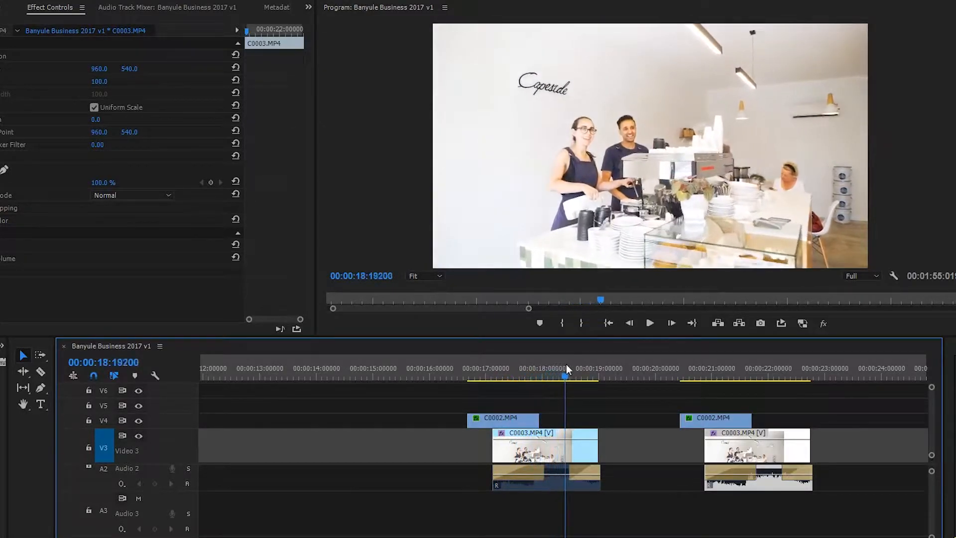
drag(564, 376, 516, 377)
text(crop)
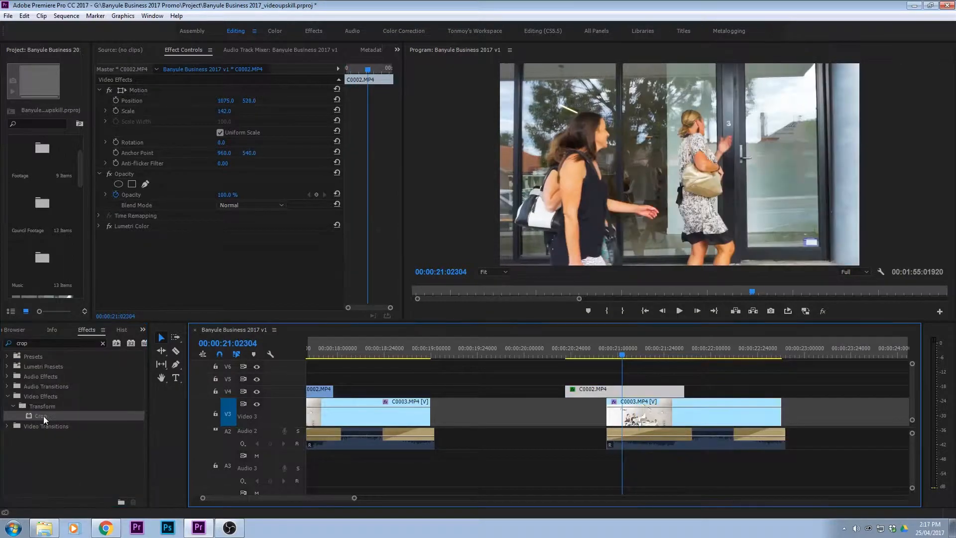
Apply Crop to the upper C0002 clip and enable keyframing on its Right value
double_click(41, 415)
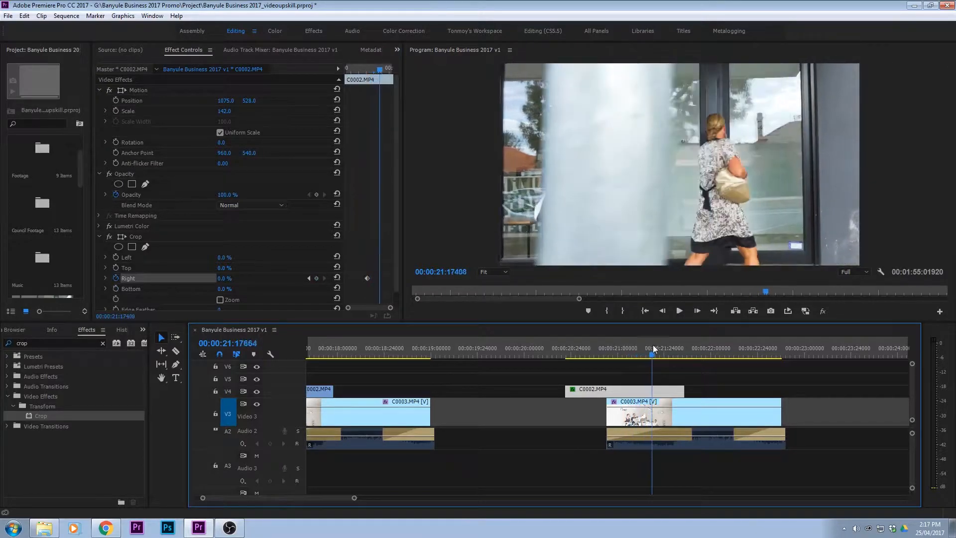
click(670, 348)
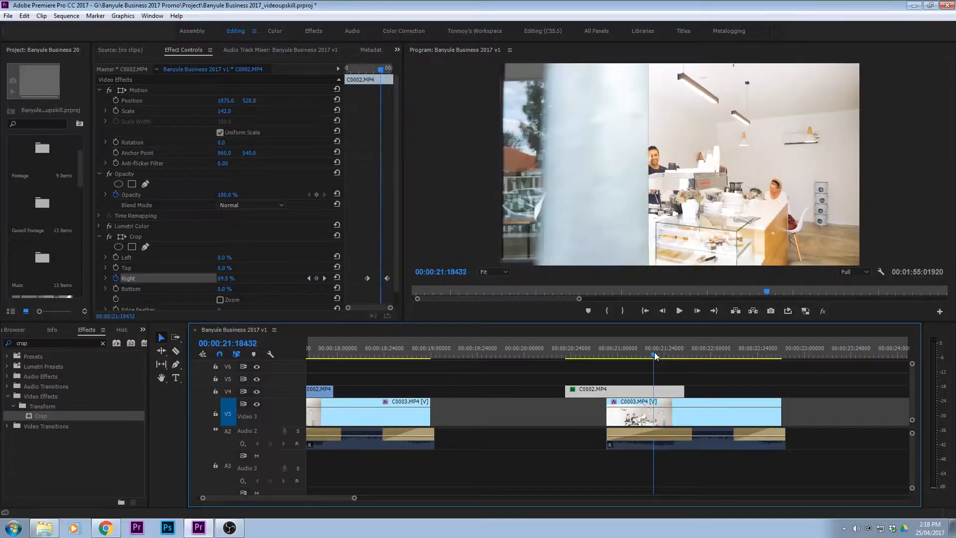
drag(655, 357, 639, 356)
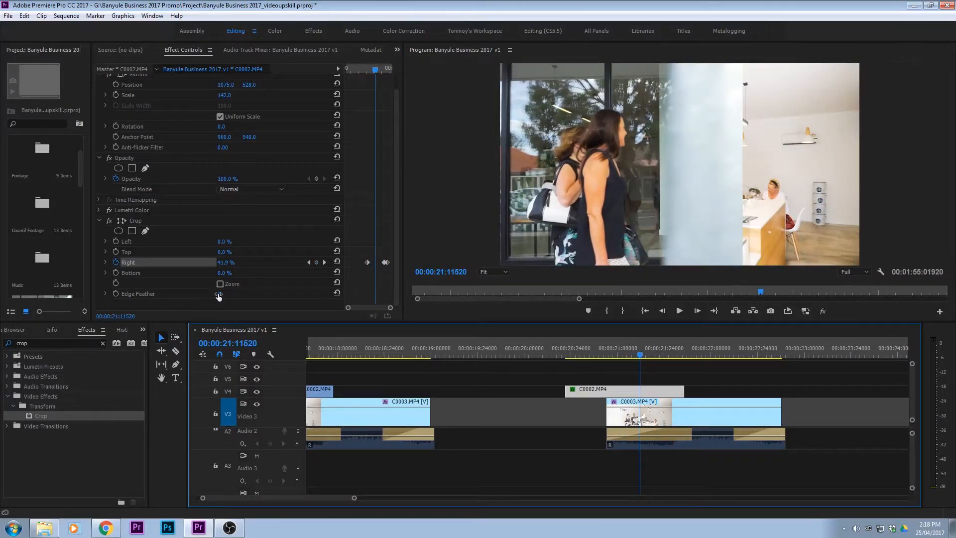
Drag the Crop effect's Edge Feather value up to 73
drag(218, 293, 220, 293)
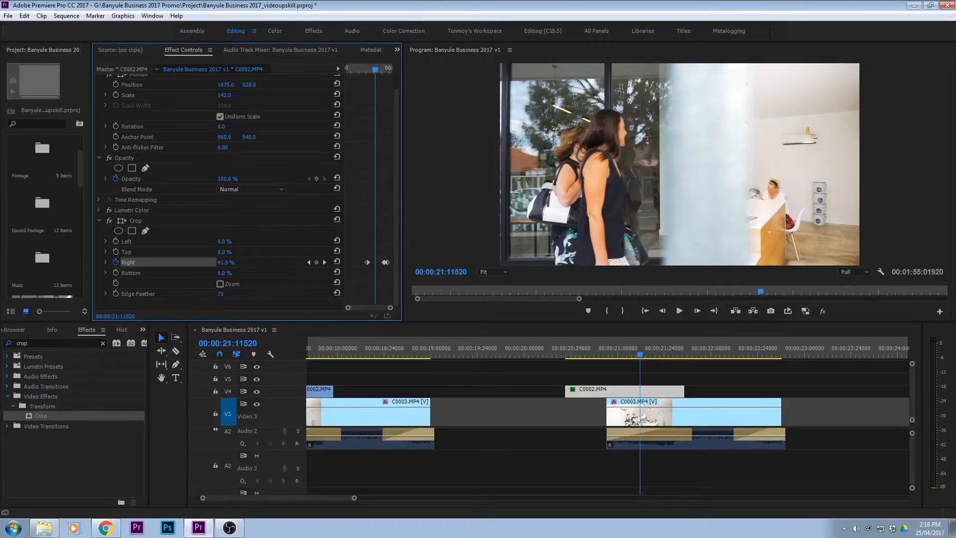